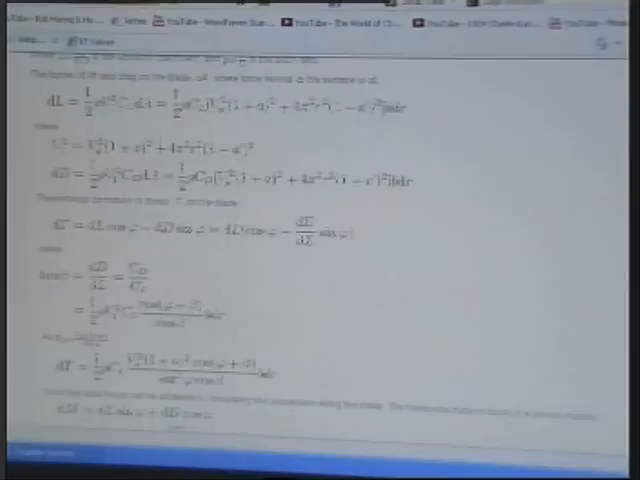
scroll("down", 3)
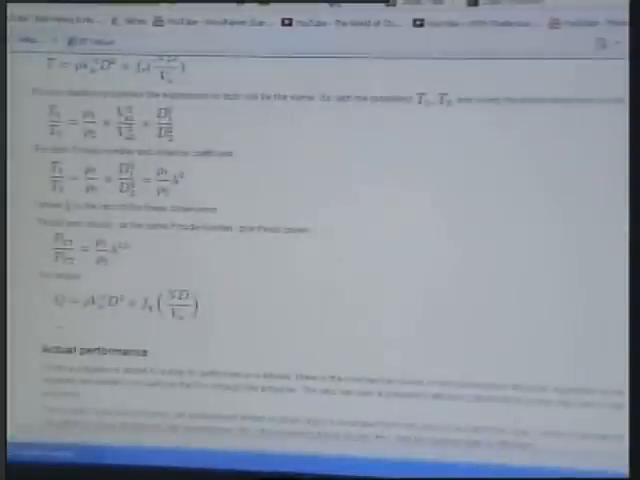
scroll("down", 3)
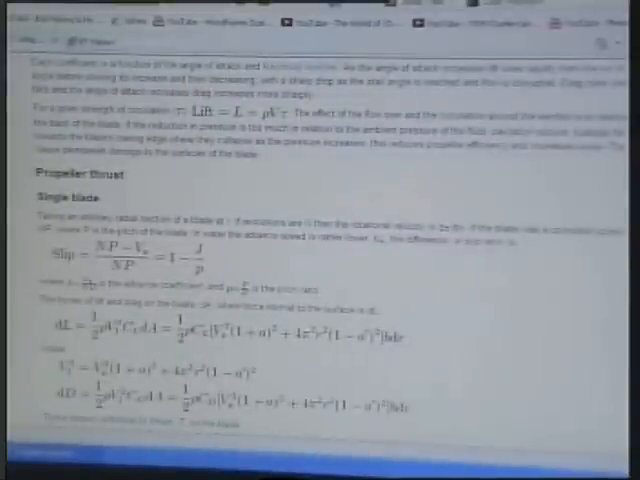